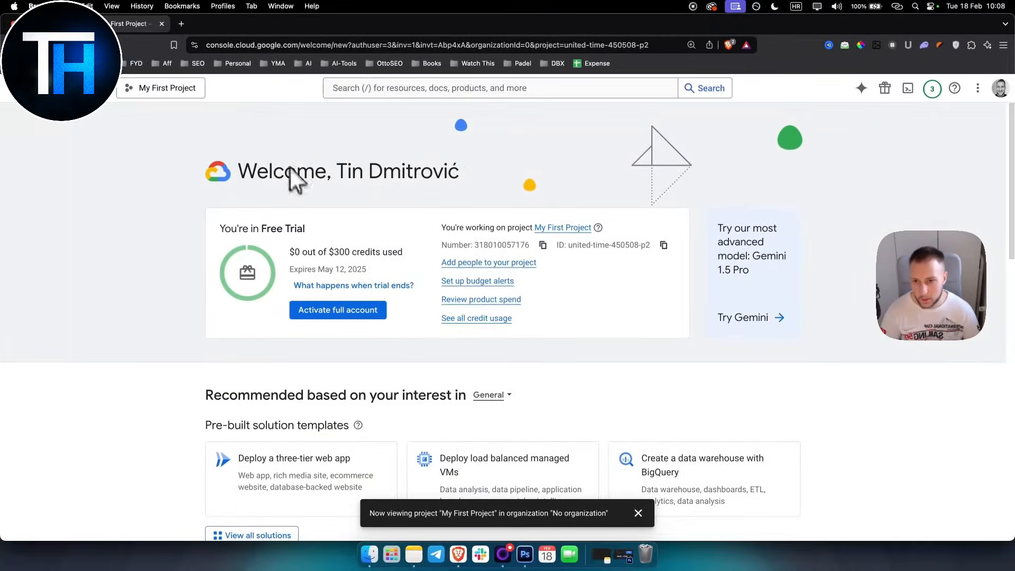
pyautogui.moveTo(371, 182)
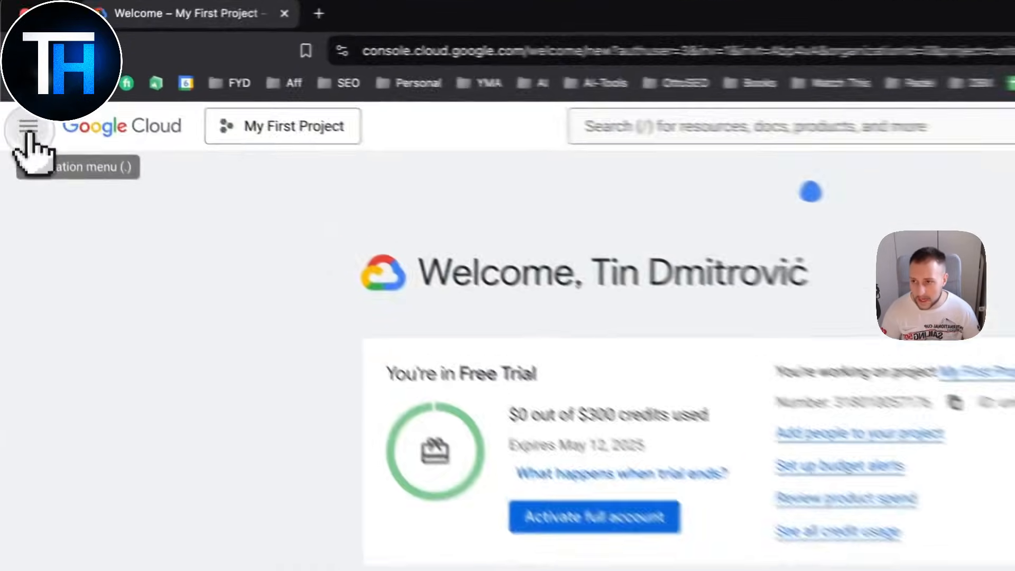
# Step: Open the Navigation menu to reveal the APIs & Services submenu
pyautogui.click(27, 127)
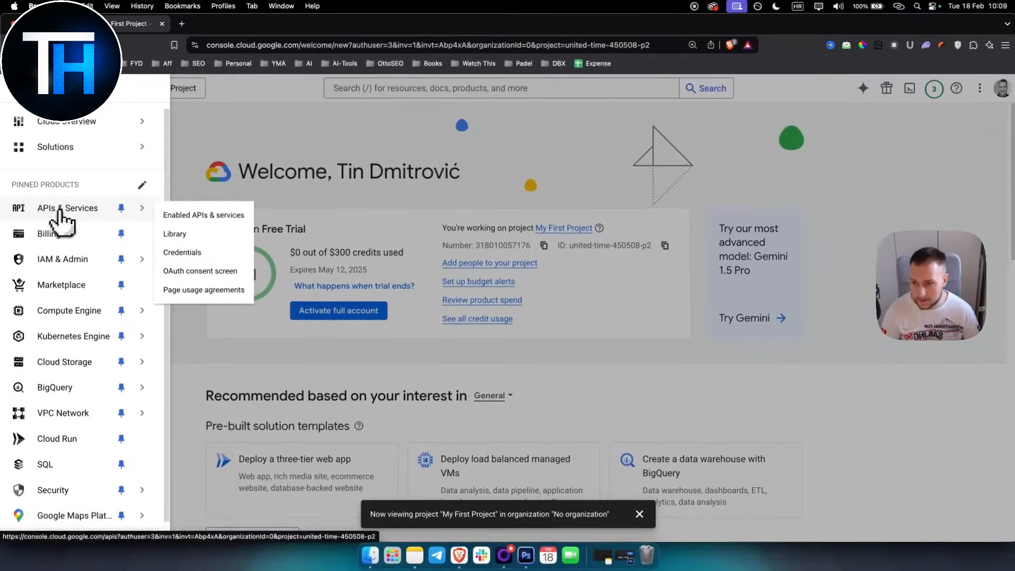
# Step: Open the API Library and browse the search results for 'vertex ai api'
pyautogui.click(175, 235)
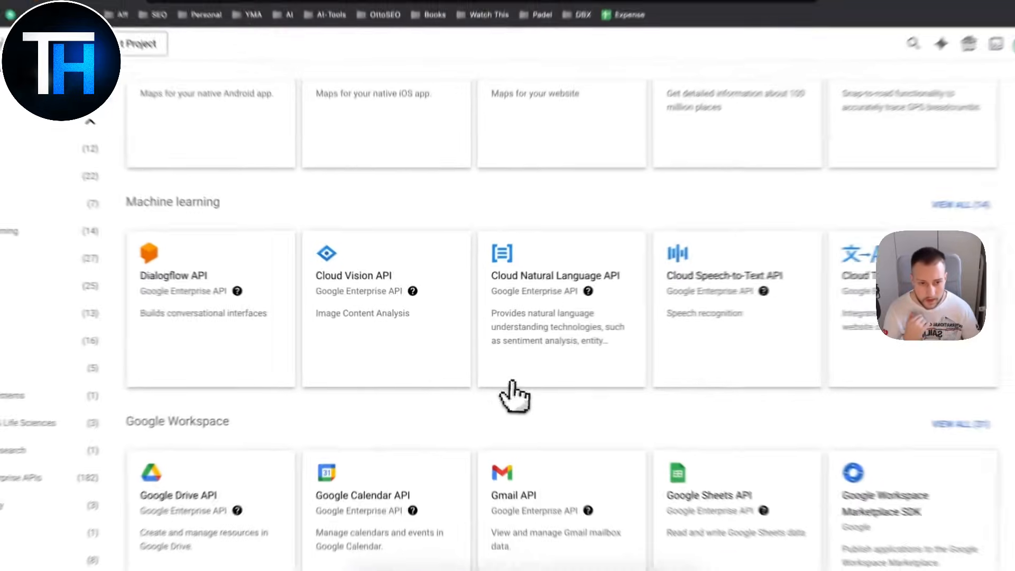
pyautogui.scroll(-3)
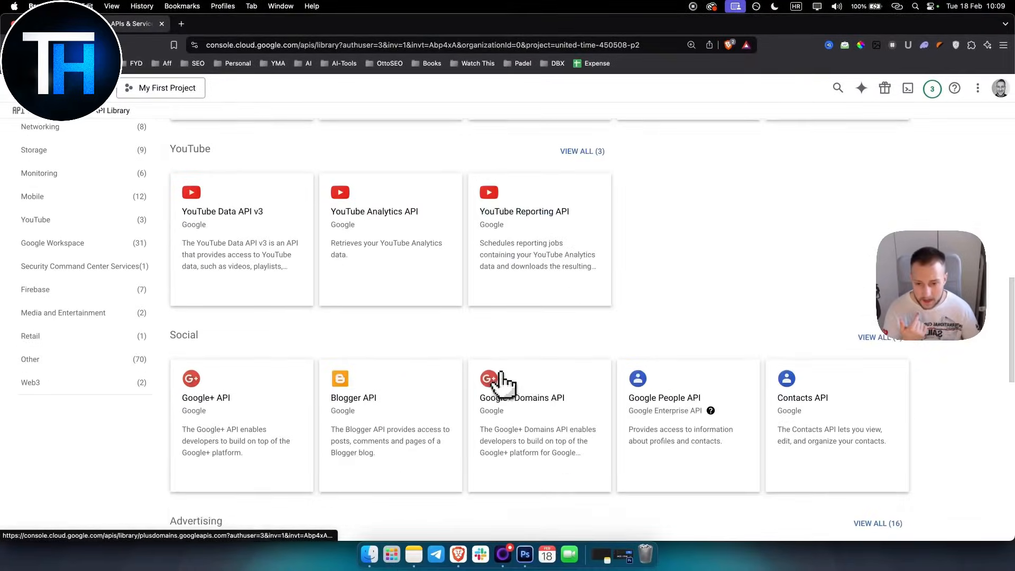
pyautogui.scroll(-3)
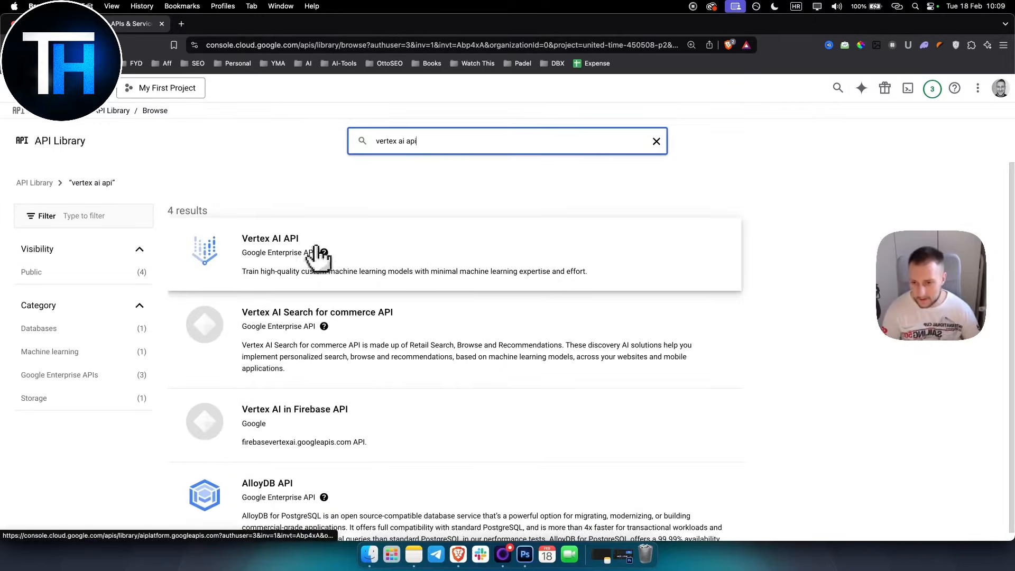
# Step: Open Vertex AI API's details and Manage page, then its Credentials documentation
pyautogui.click(270, 238)
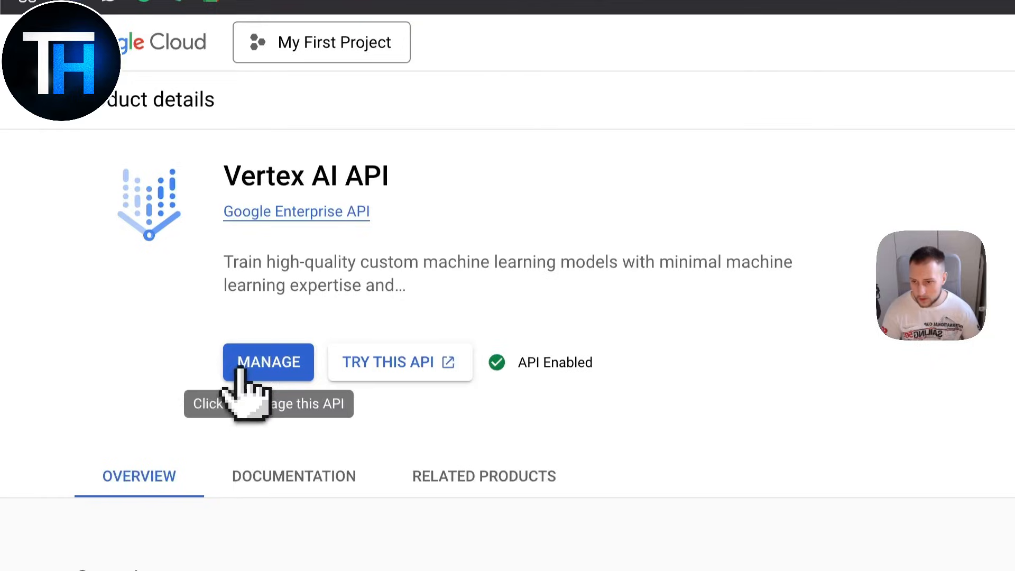
pyautogui.click(268, 362)
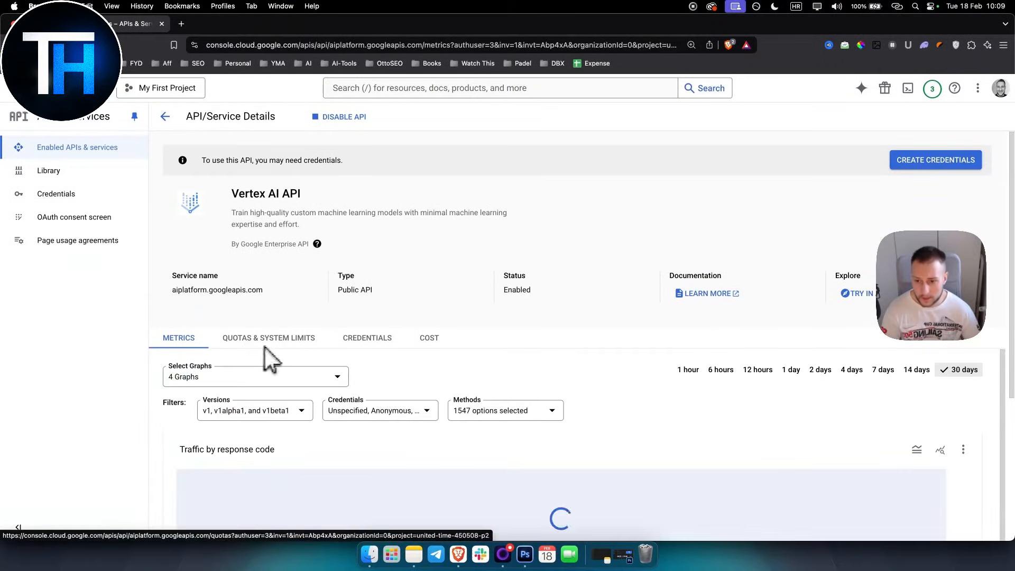
pyautogui.scroll(-3)
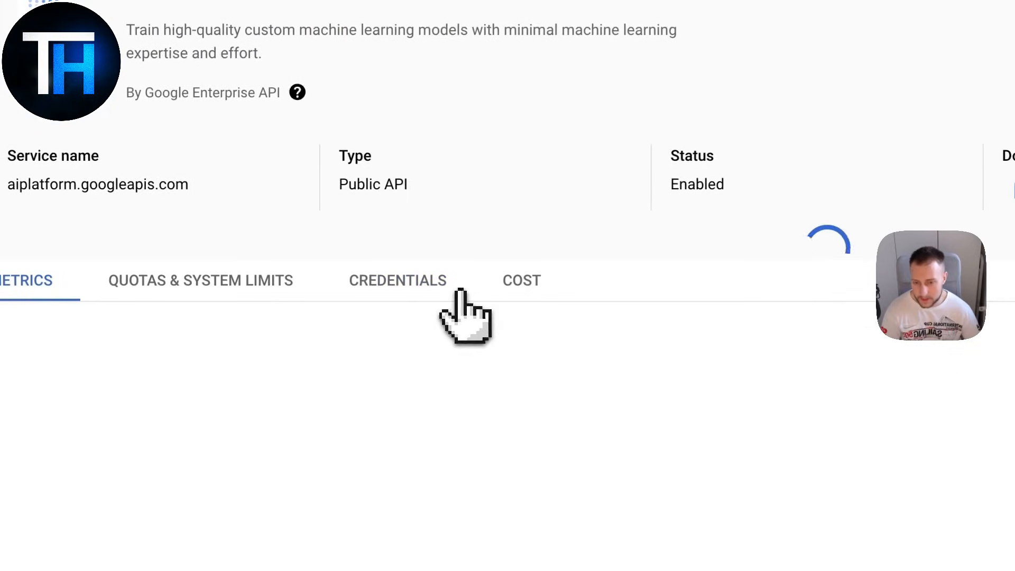
pyautogui.click(398, 280)
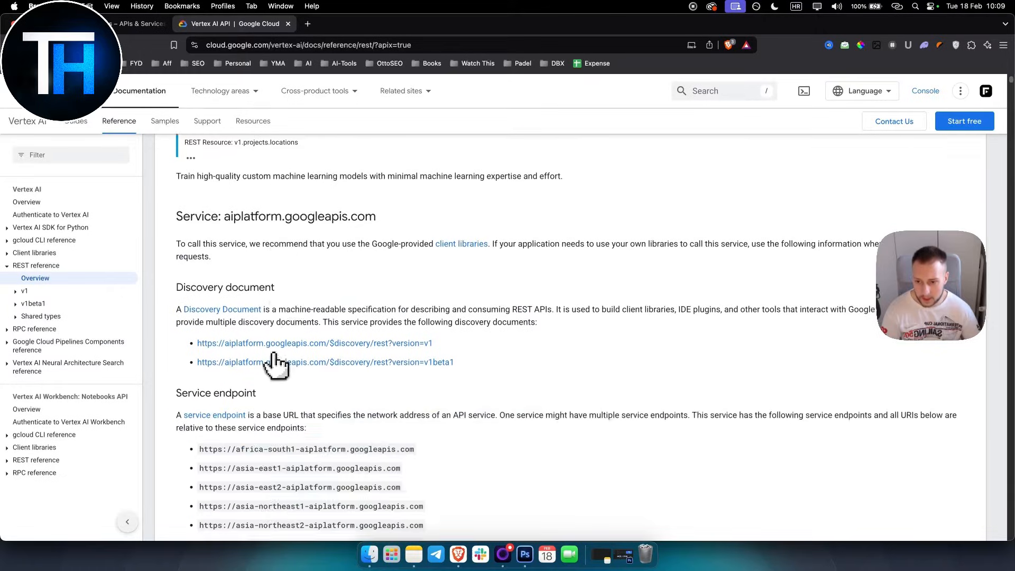
# Step: Return to the Cloud Console tab showing the Vertex AI API details
pyautogui.click(132, 24)
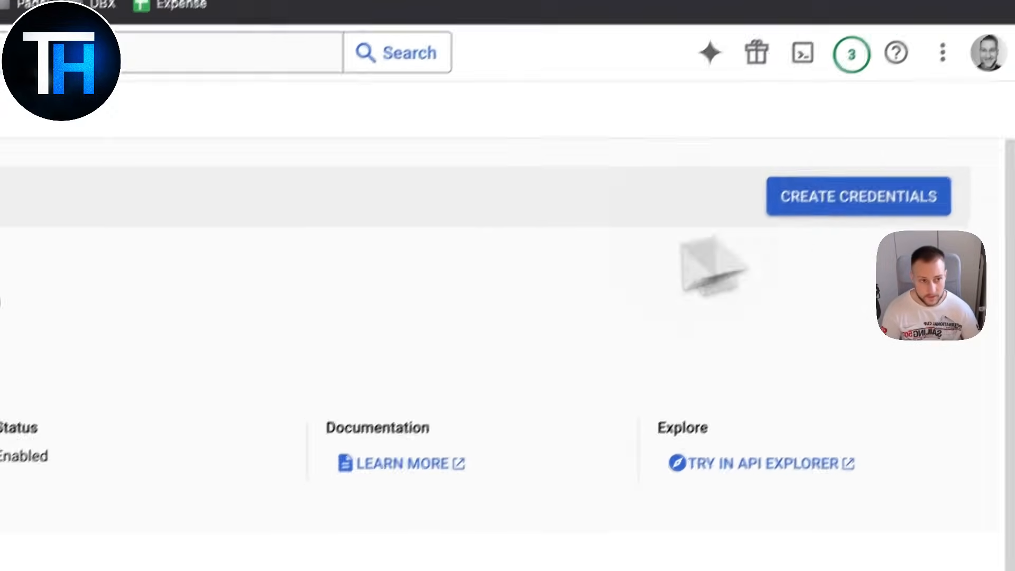
# Step: Create credentials for Vertex AI API accessing Application data, proceeding to the service account form
pyautogui.click(859, 197)
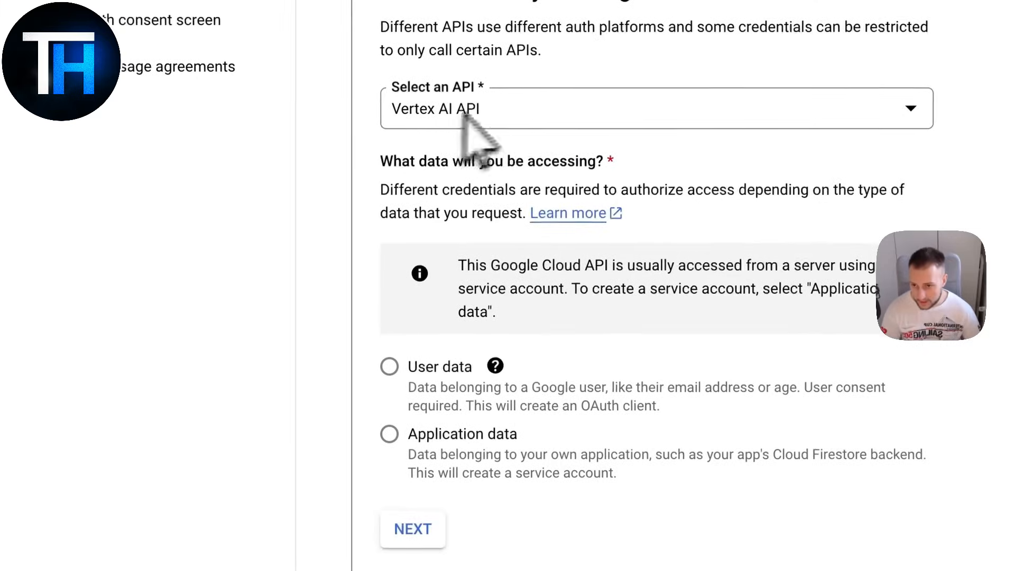
pyautogui.scroll(-3)
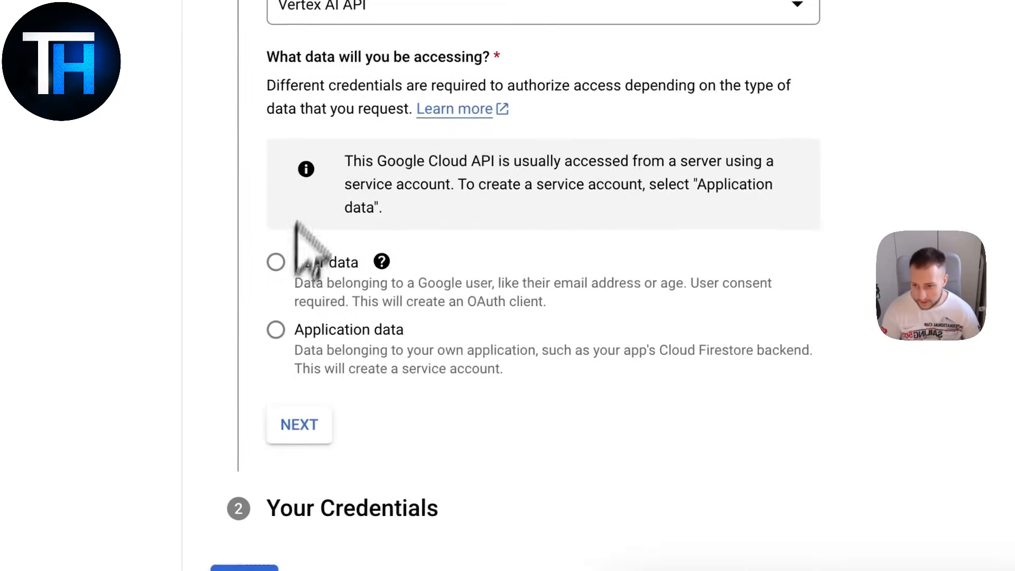
pyautogui.click(275, 330)
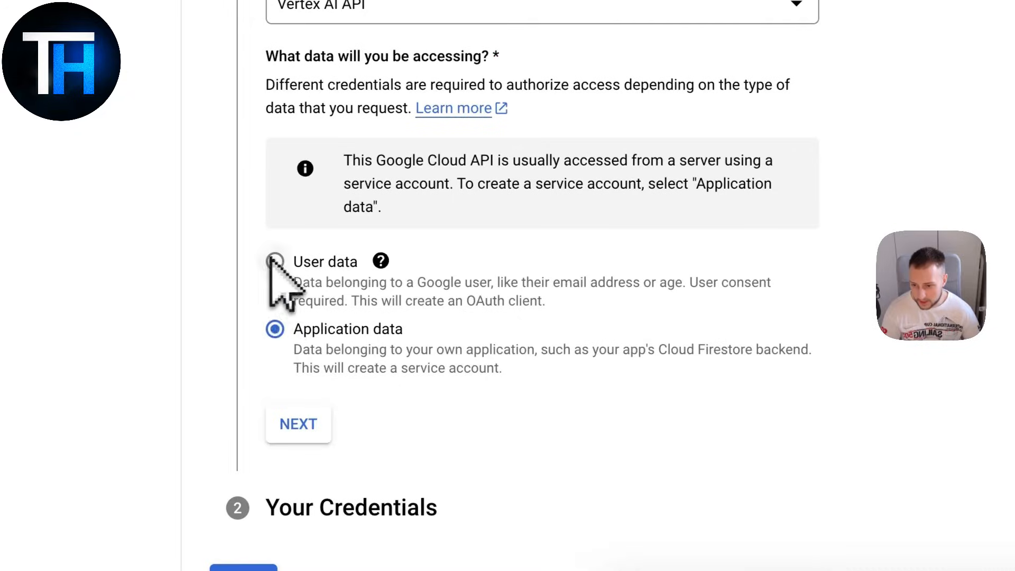
pyautogui.click(298, 424)
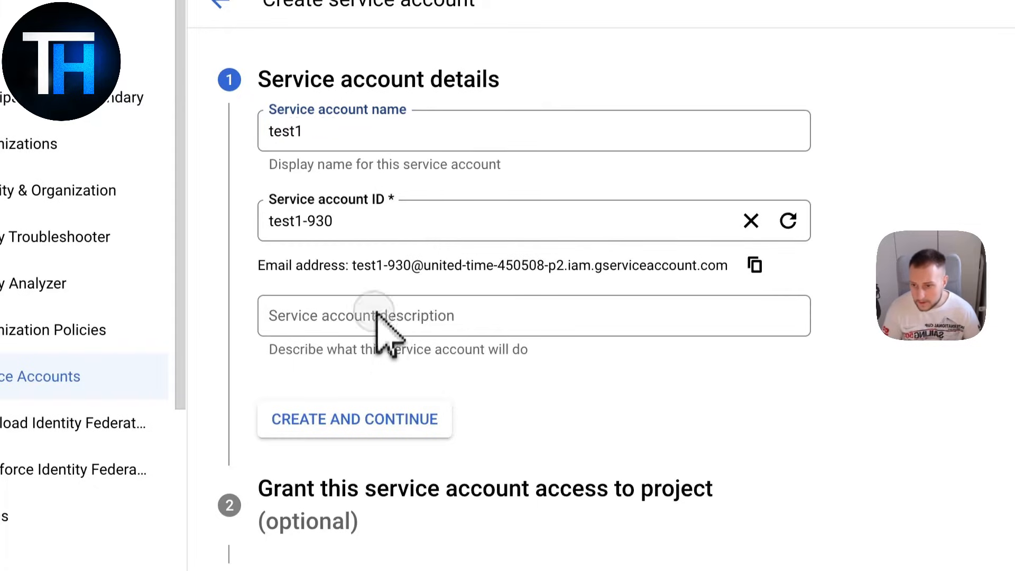
# Step: Name the service account test1, create it, and choose the Basic > Browser role
pyautogui.write('test')
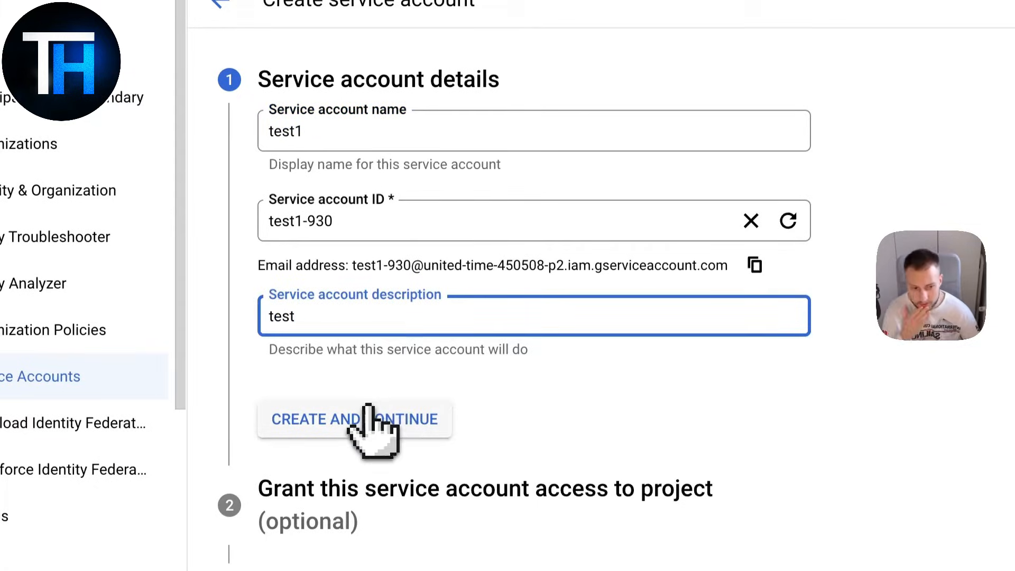
pyautogui.click(354, 419)
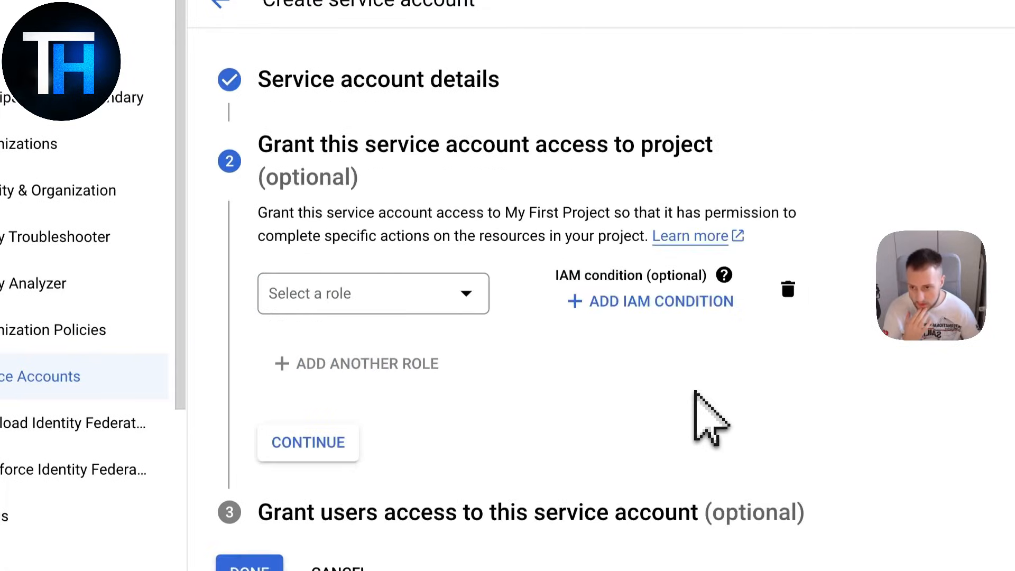
pyautogui.click(373, 294)
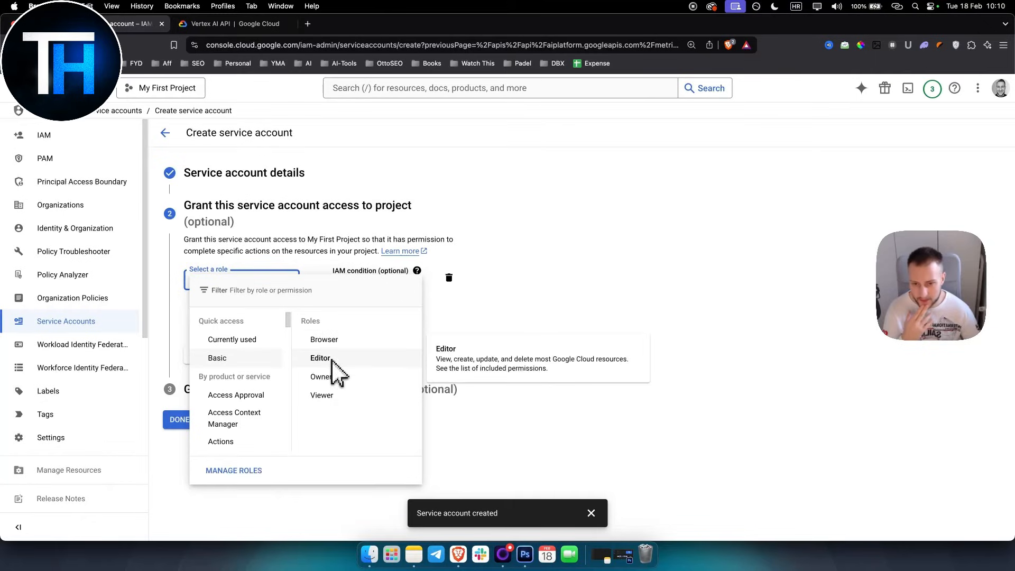
pyautogui.click(232, 340)
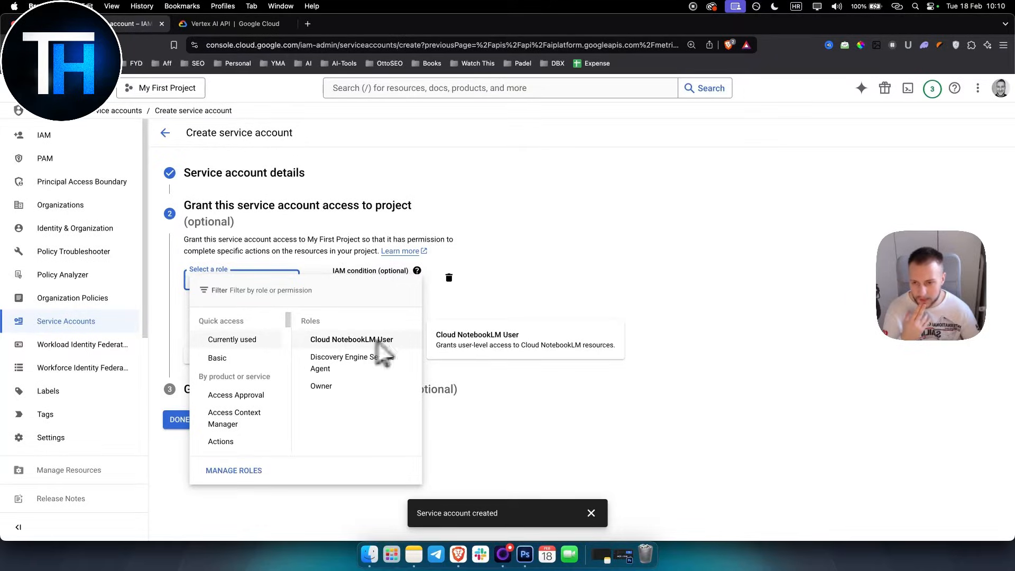
pyautogui.click(217, 358)
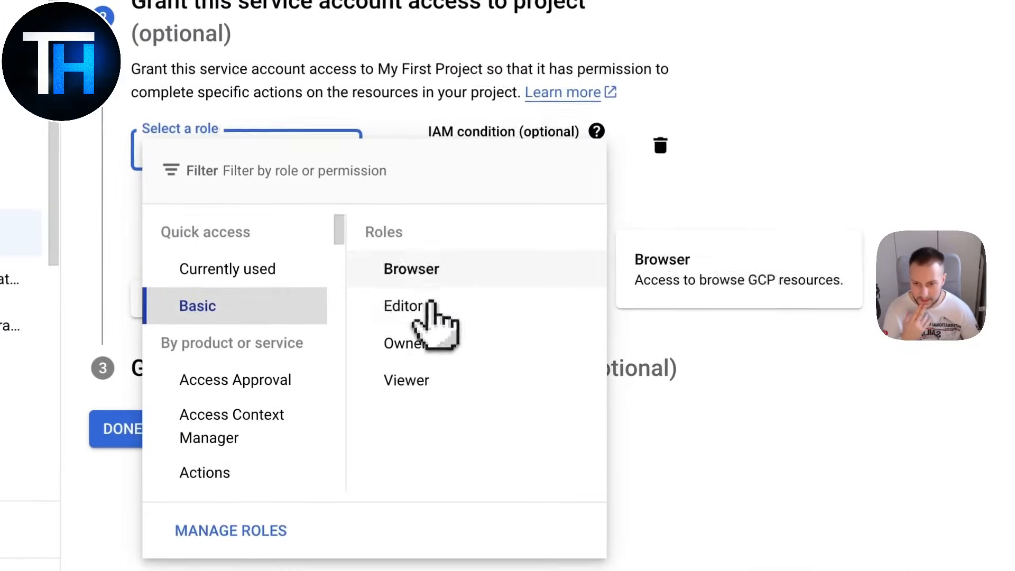
pyautogui.click(411, 269)
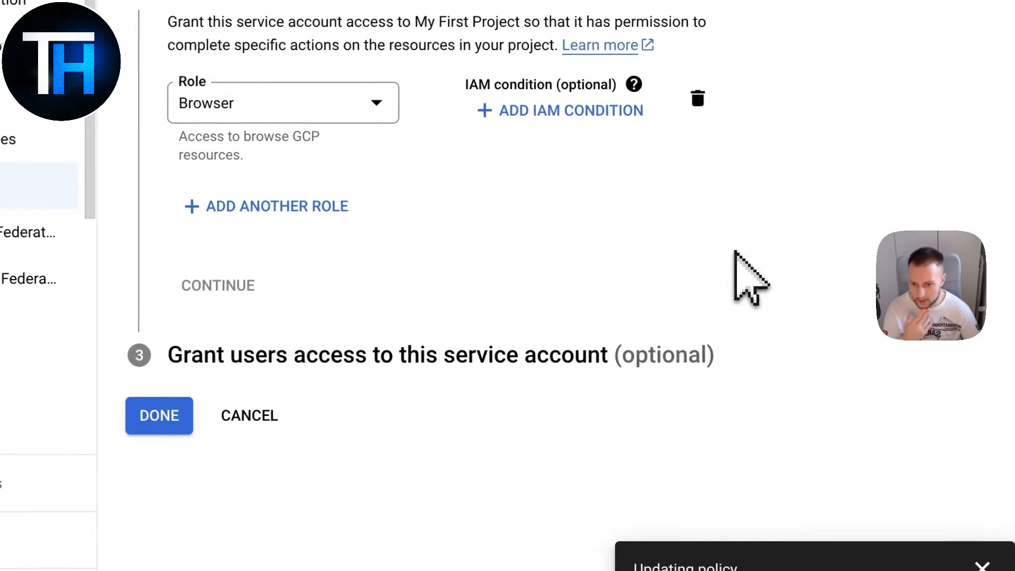
# Step: Enter your email as service account user and admin, then finish with Done
pyautogui.click(217, 285)
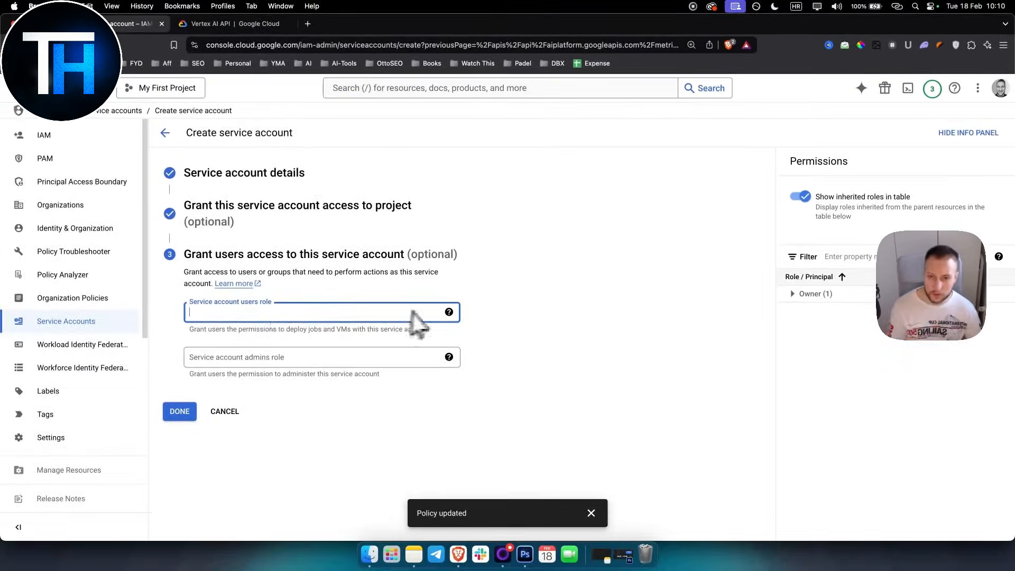
pyautogui.moveTo(412, 329)
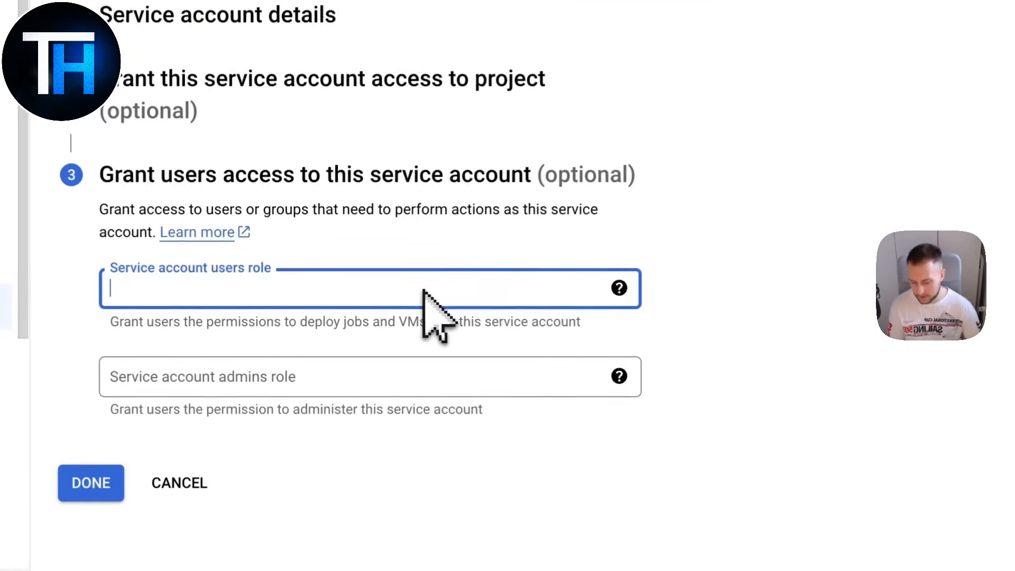
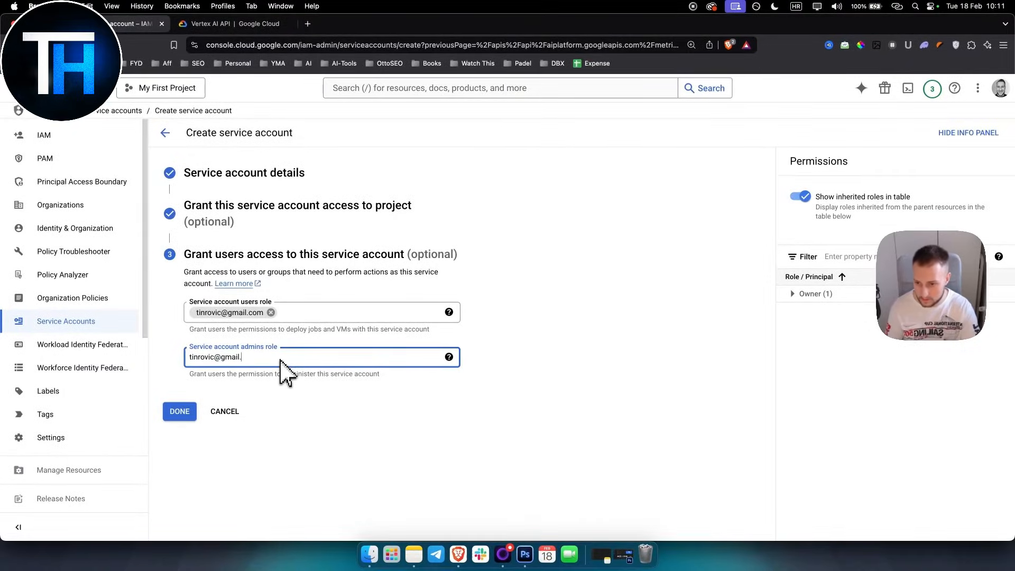
pyautogui.click(179, 411)
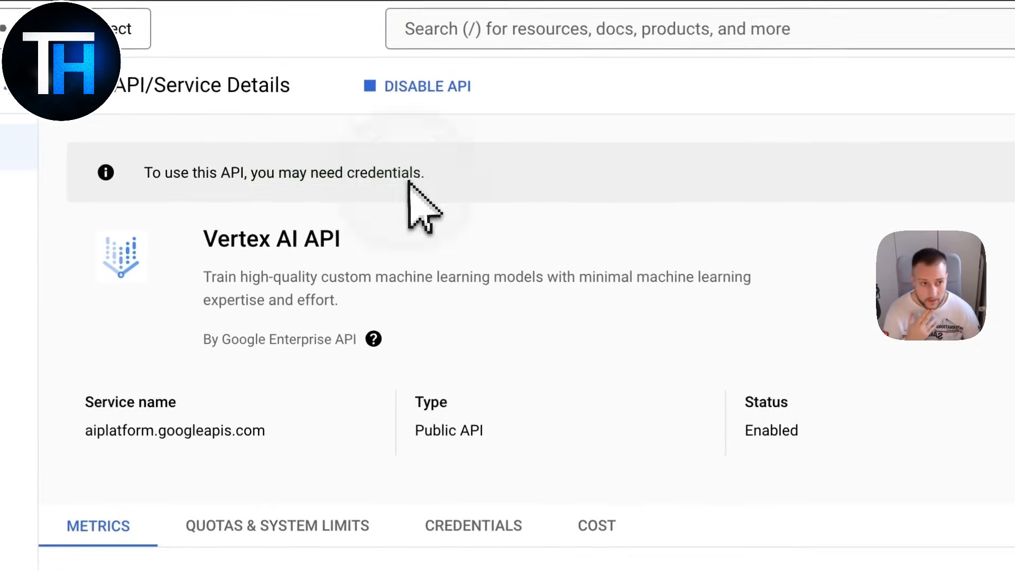
# Step: Open the Credentials page from the APIs & Services sidebar to find test1
pyautogui.scroll(-3)
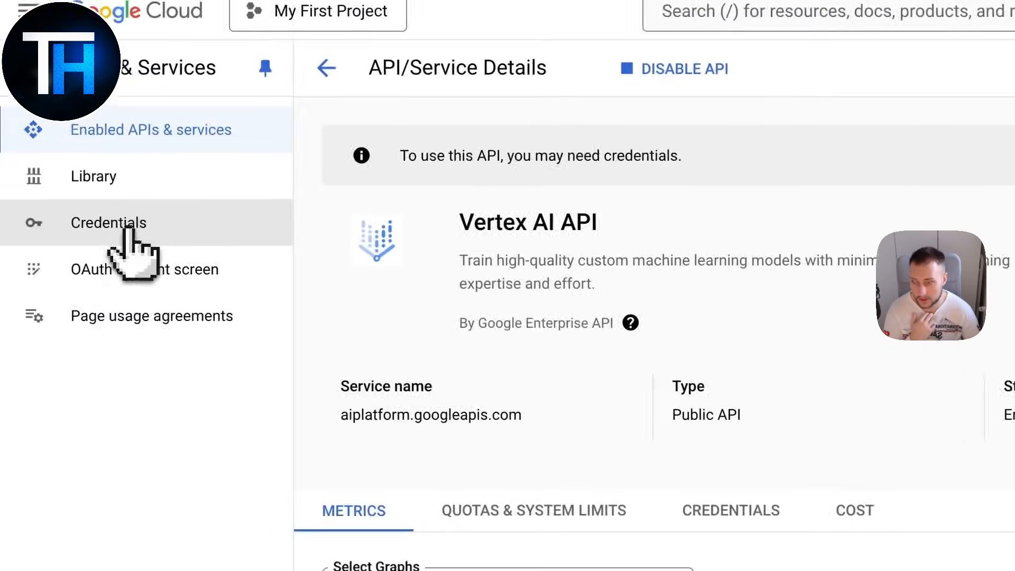
pyautogui.click(109, 223)
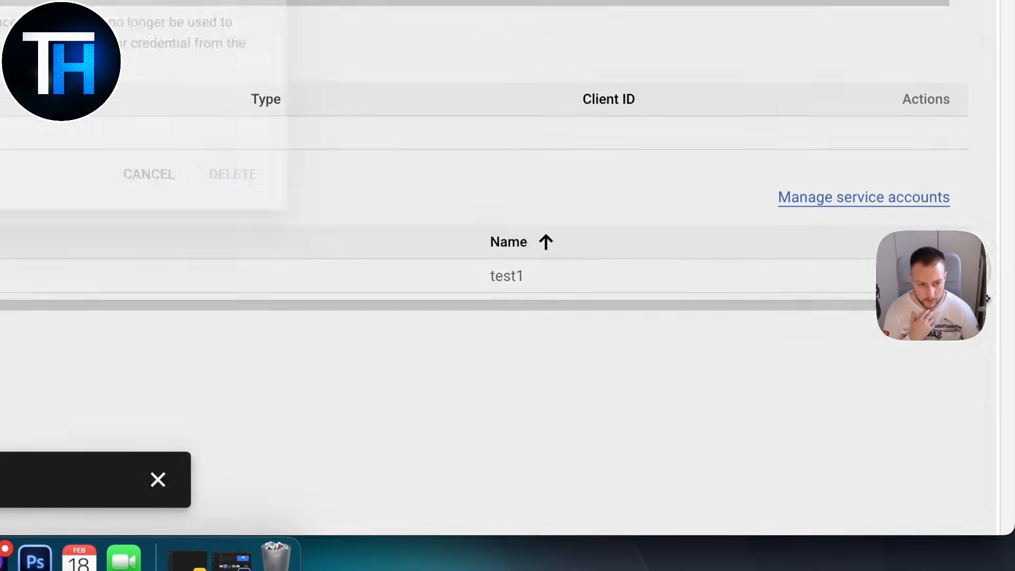
# Step: Confirm deleting the test1 service account in the dialog
pyautogui.click(230, 174)
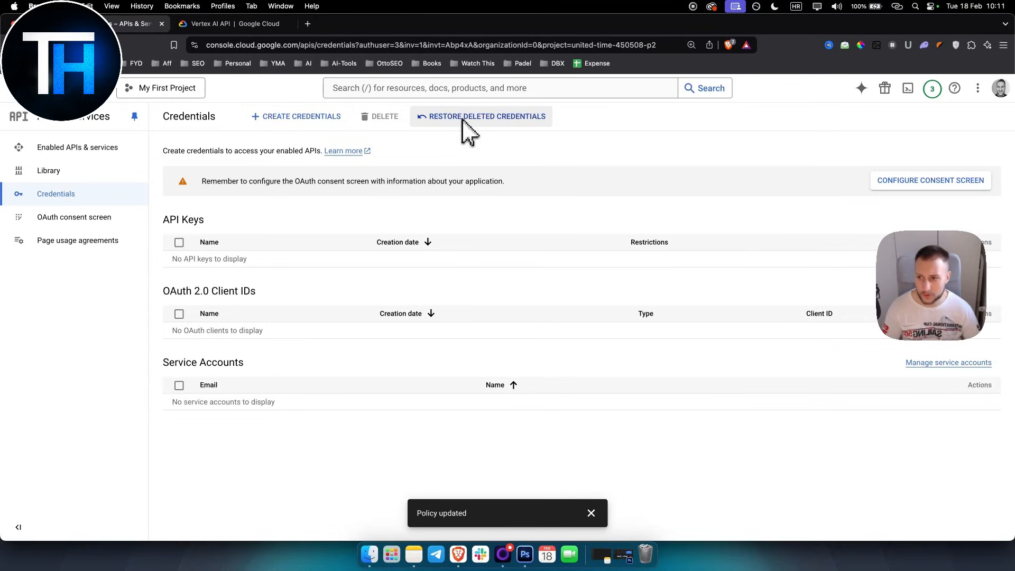
pyautogui.moveTo(651, 281)
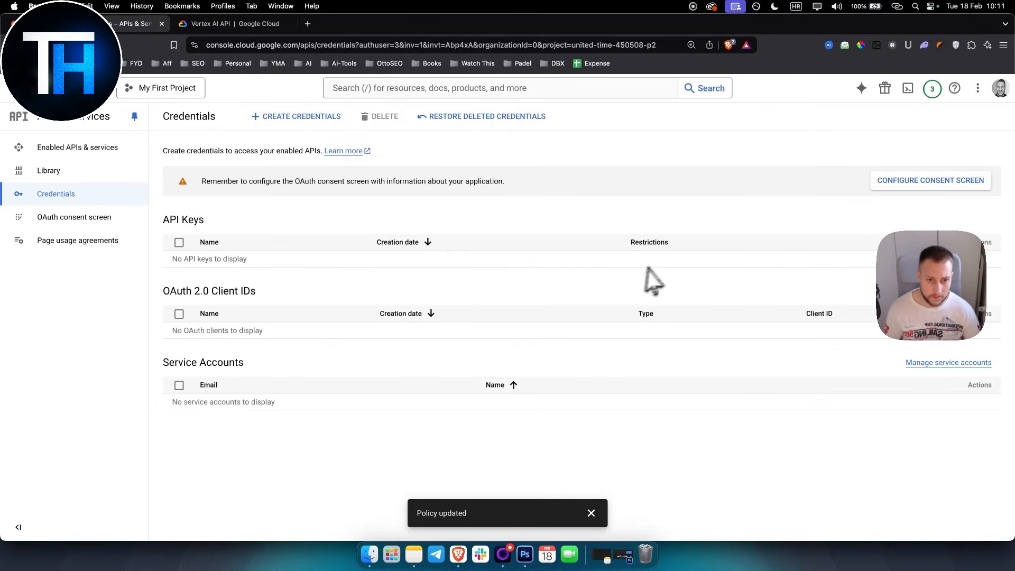
pyautogui.moveTo(661, 277)
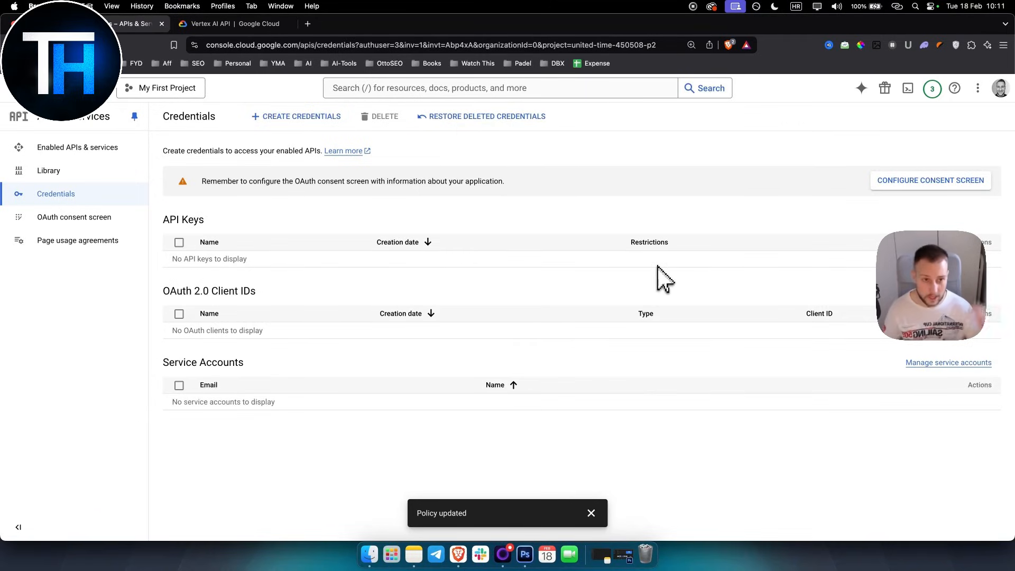
pyautogui.moveTo(704, 357)
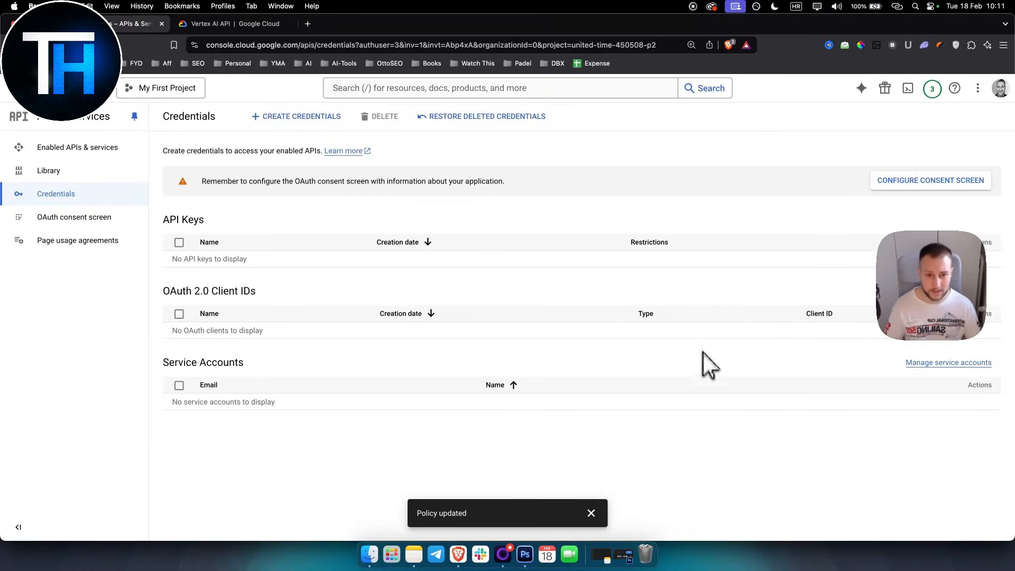
pyautogui.moveTo(909, 488)
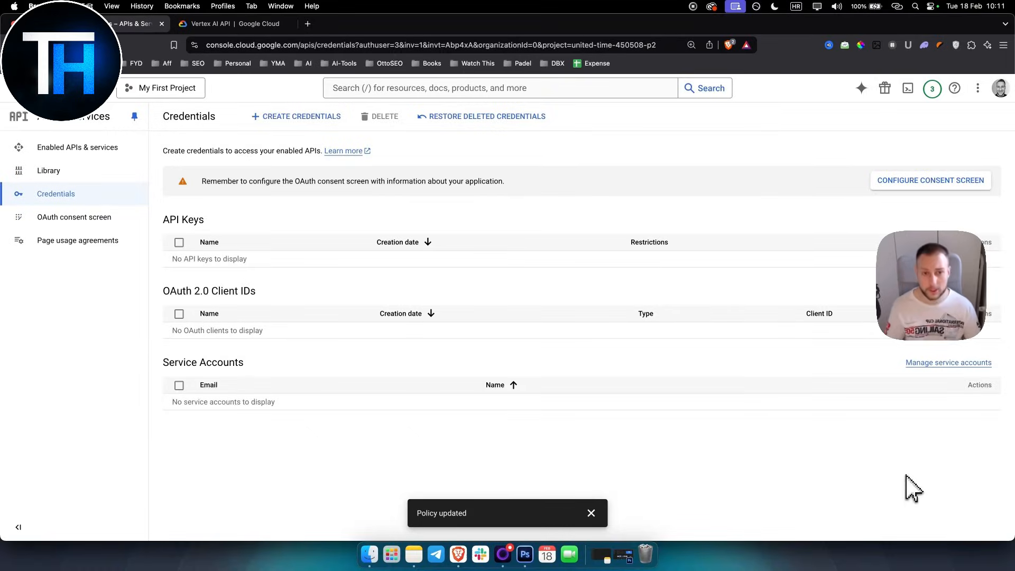